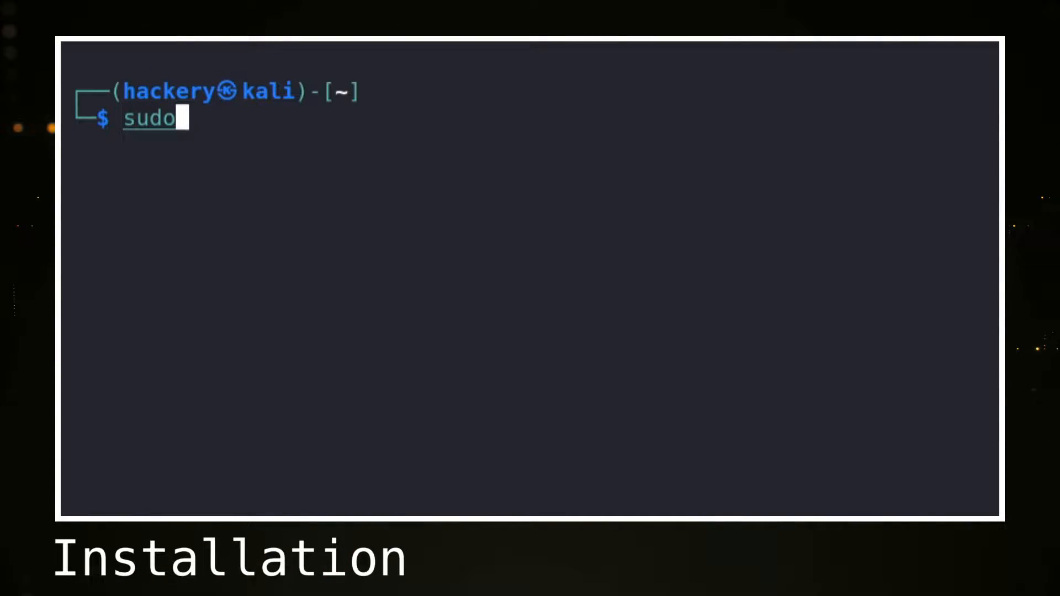
- After trying apt, install subfinder@latest from github.com/projectdiscovery/subfinder/v2 using go install -v
text(apt install subf)
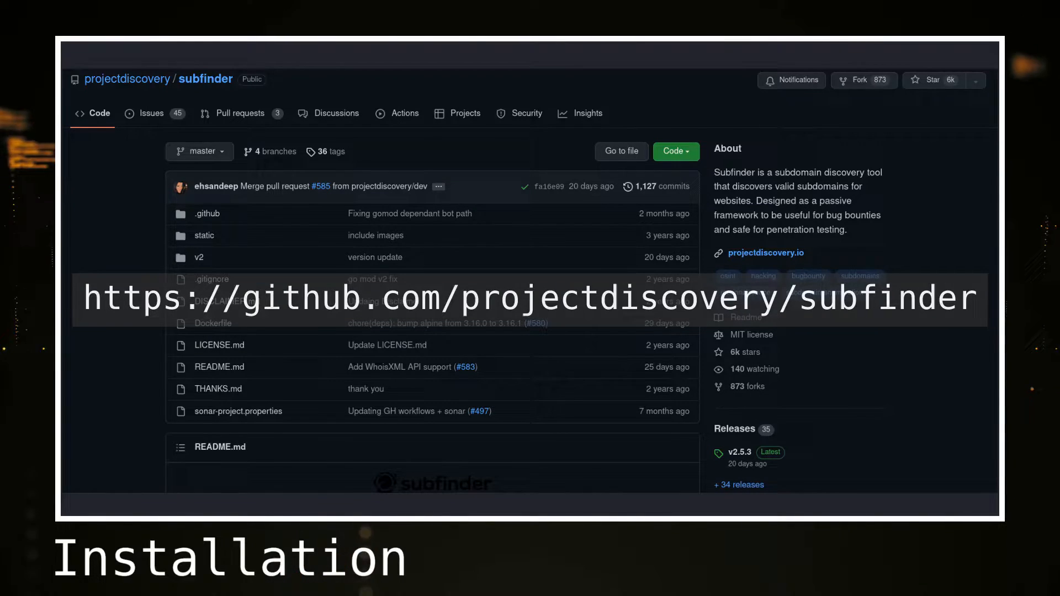
text(sudo apt install)
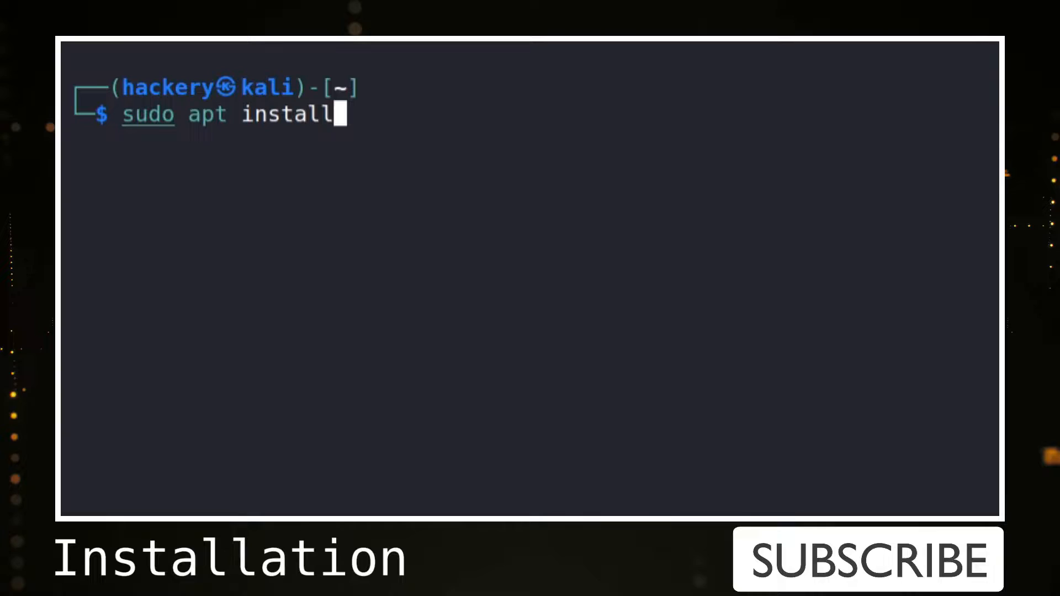
text(go install -v)
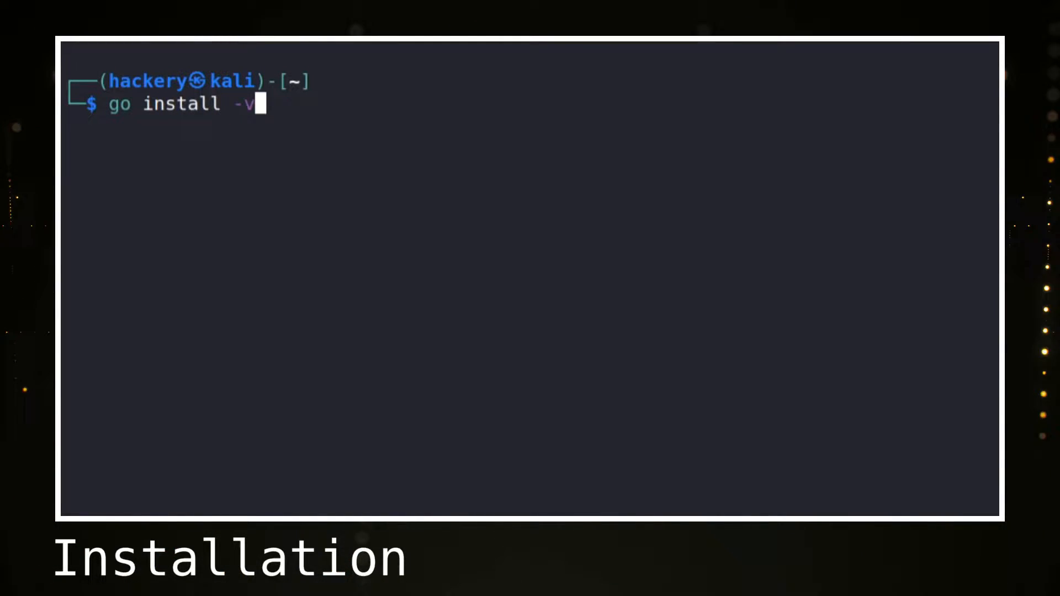
text(github.com/project)
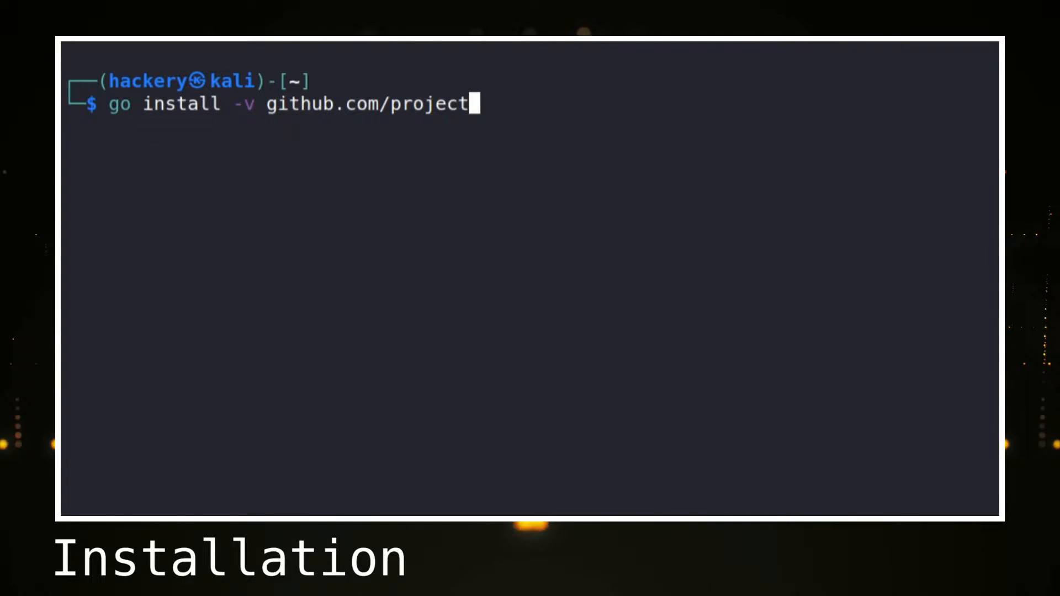
text(discovery/subfinder)
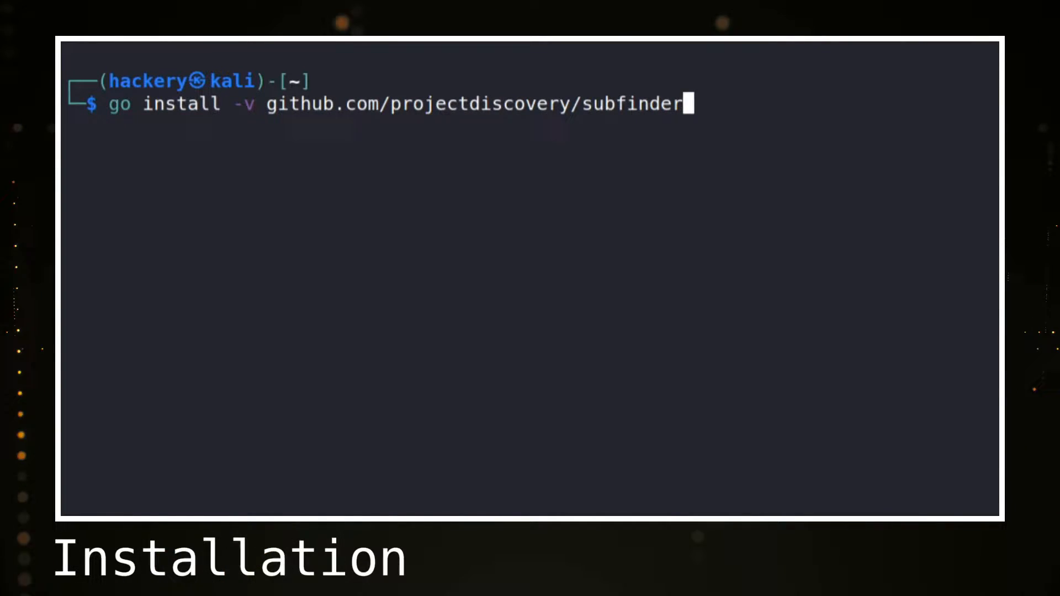
text(/v2/cmd/subfinder@la)
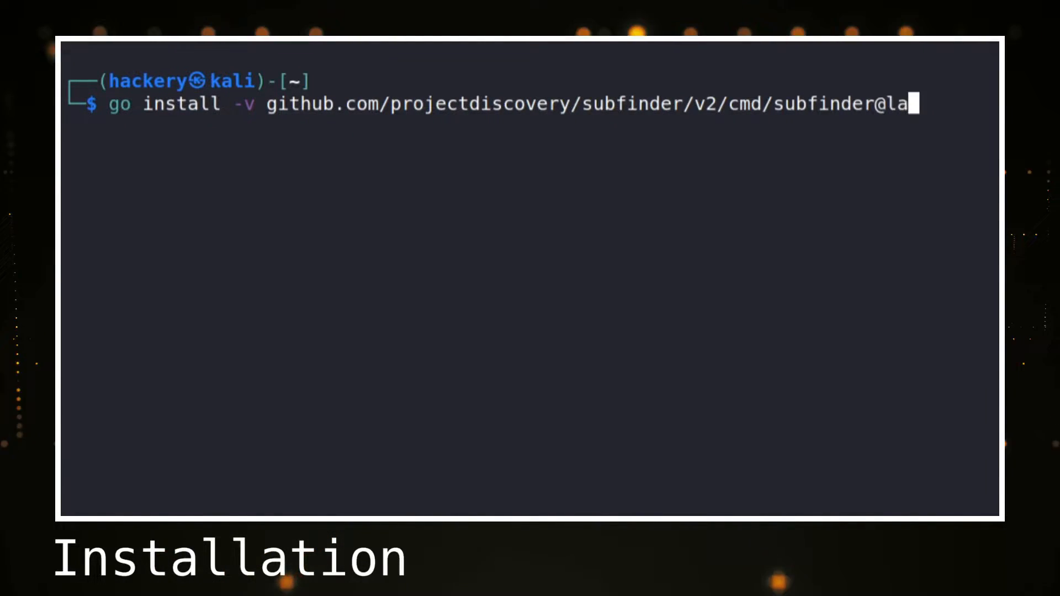
key(Enter)
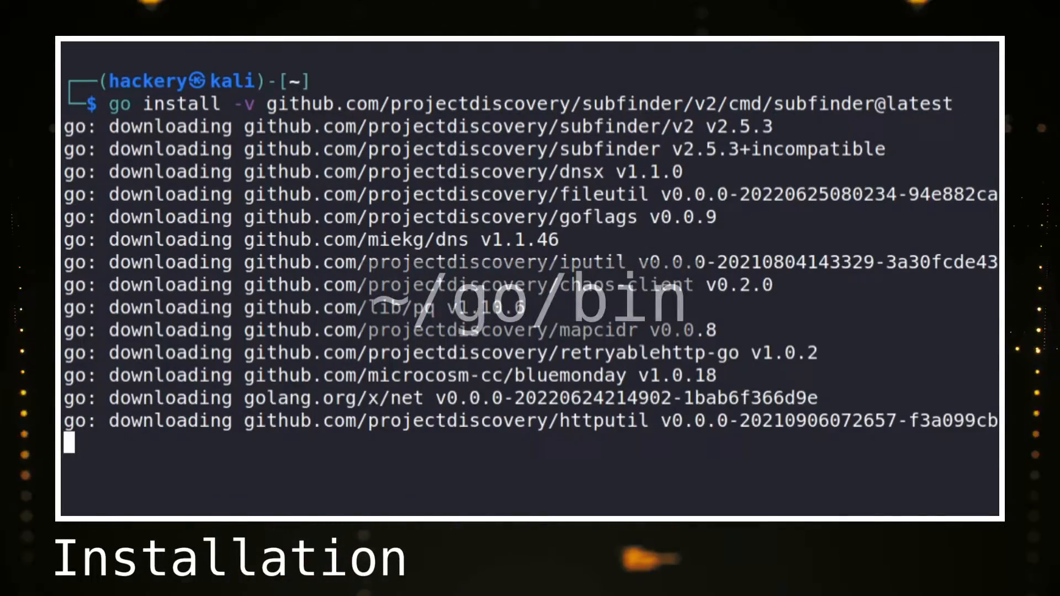
scroll(down, 3)
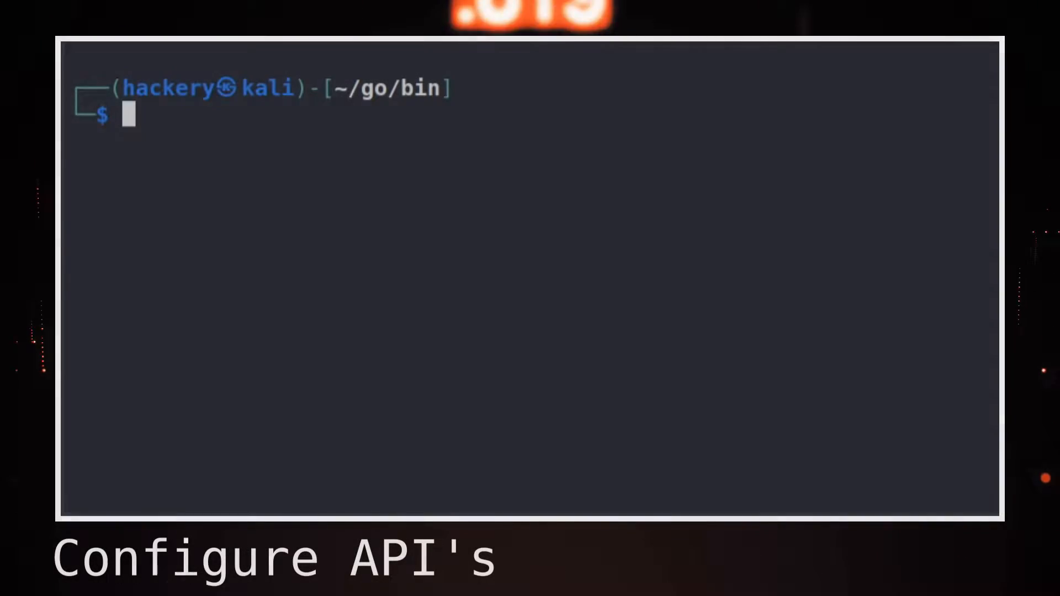
- Review ./subfinder -h help output and move into the ~/.config/subfinder folder
text(./subfinder -h)
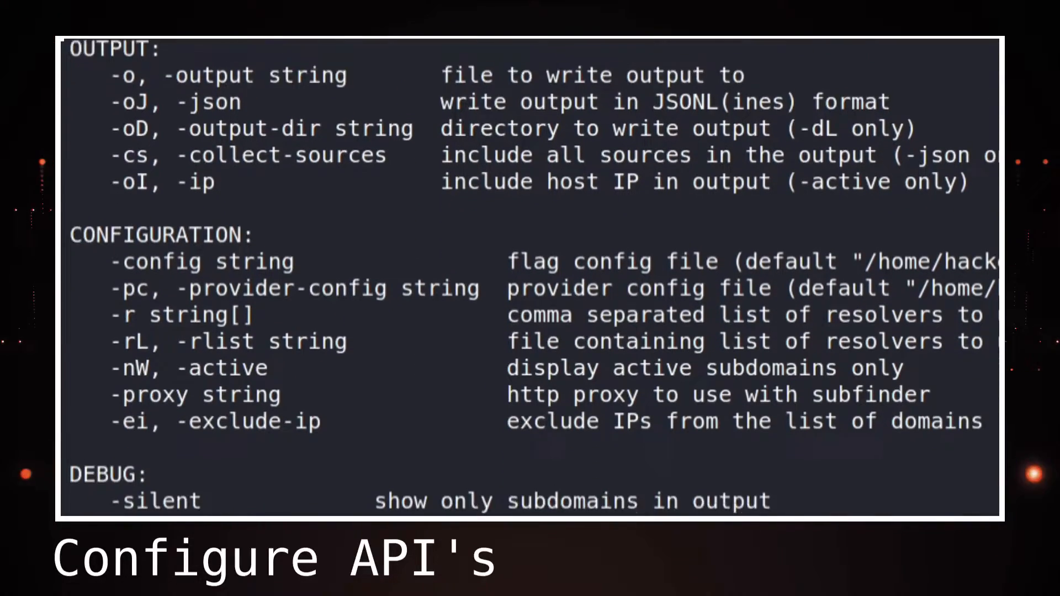
scroll(down, 3)
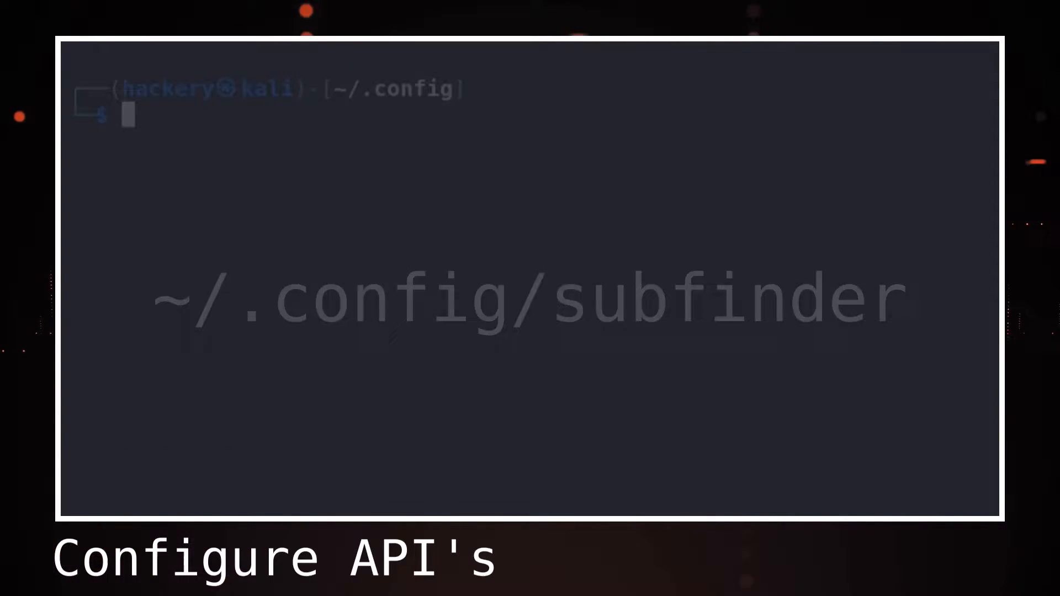
text(cd ~/.config/su)
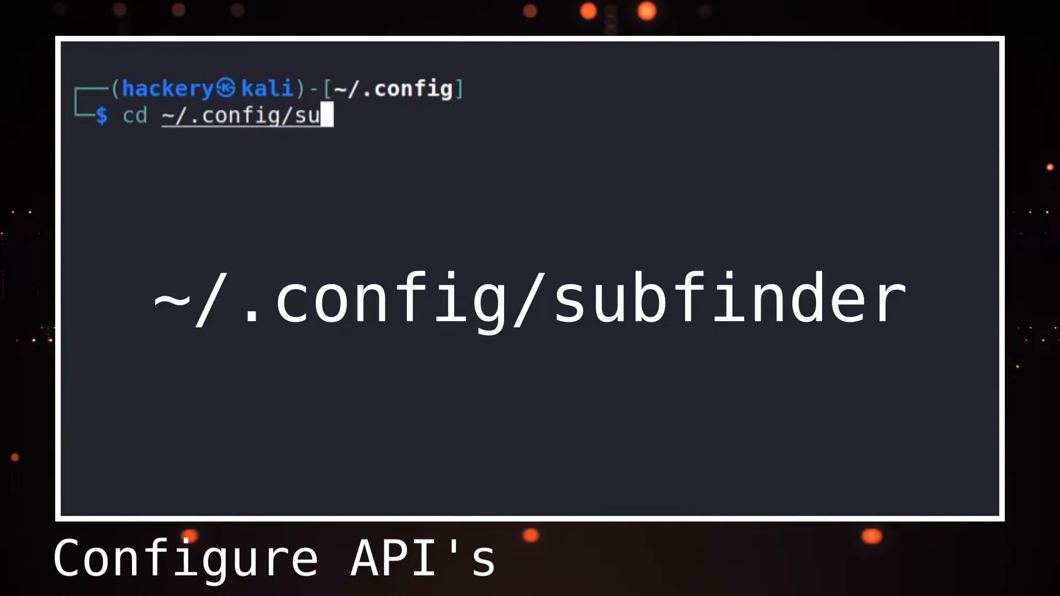
key(Enter)
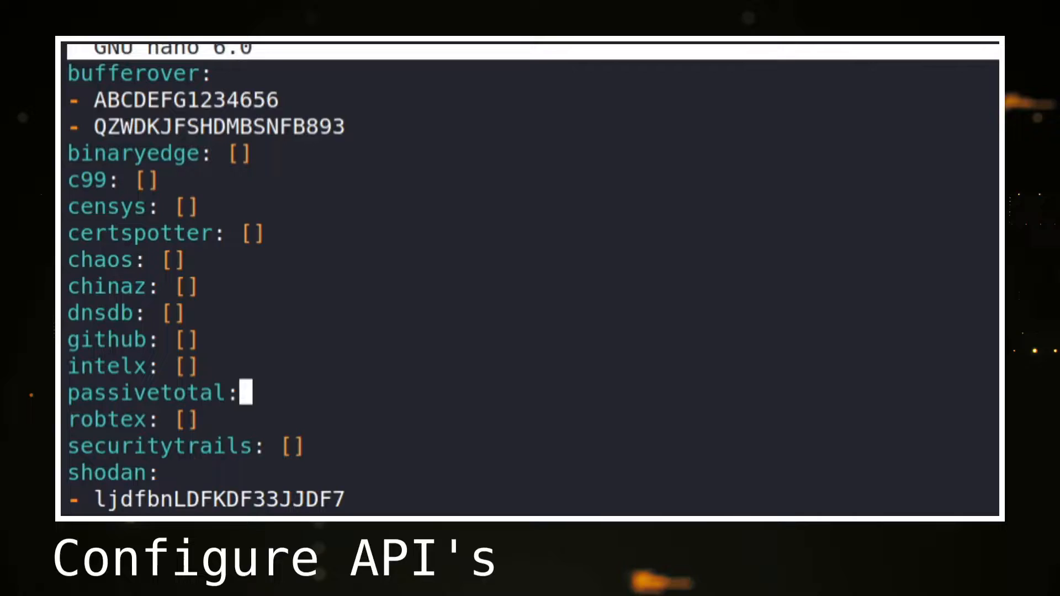
scroll(down, 3)
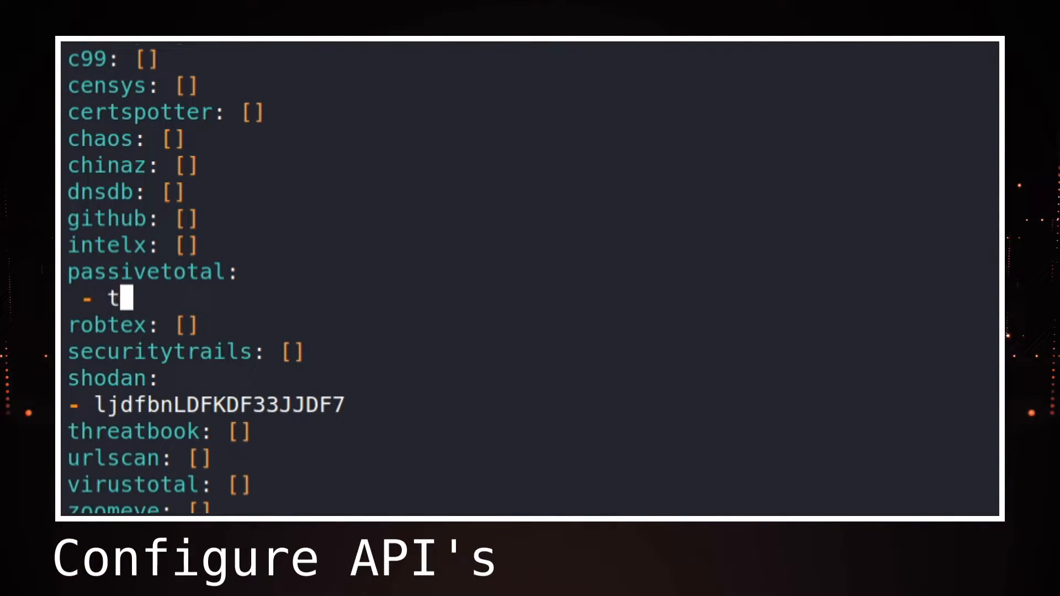
text(hisisaapikey:withcol)
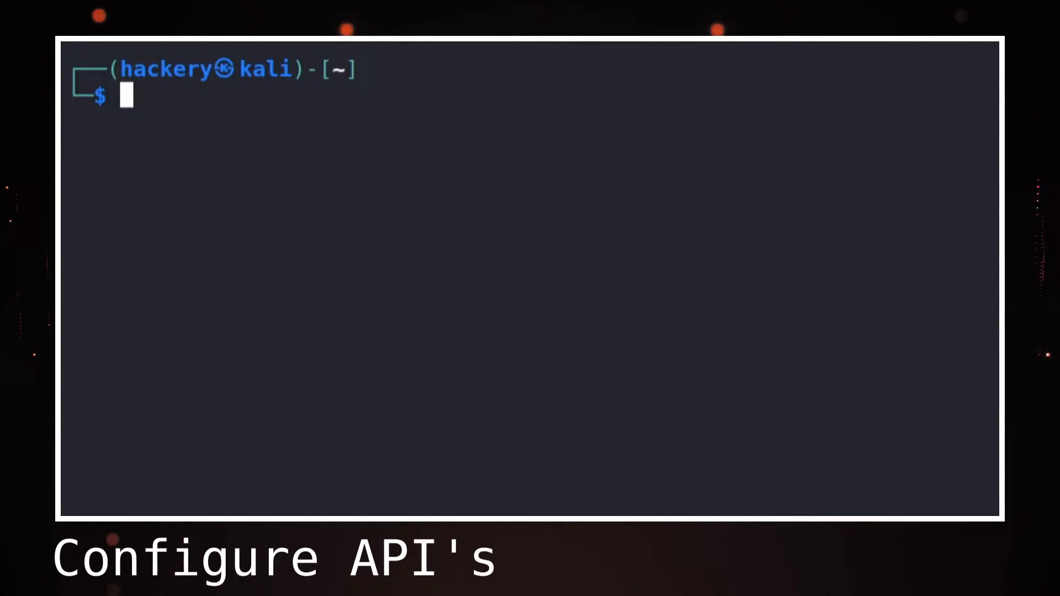
text(sudo subfinder)
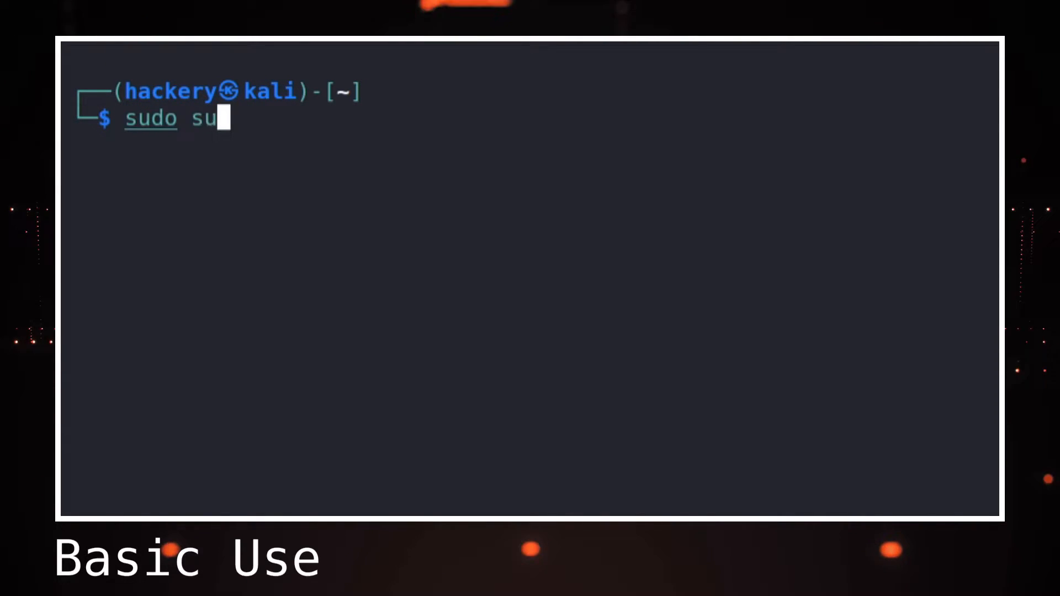
- Run the basic sudo ./subfinder -d example.com scan and scroll through the found subdomains
key(Enter)
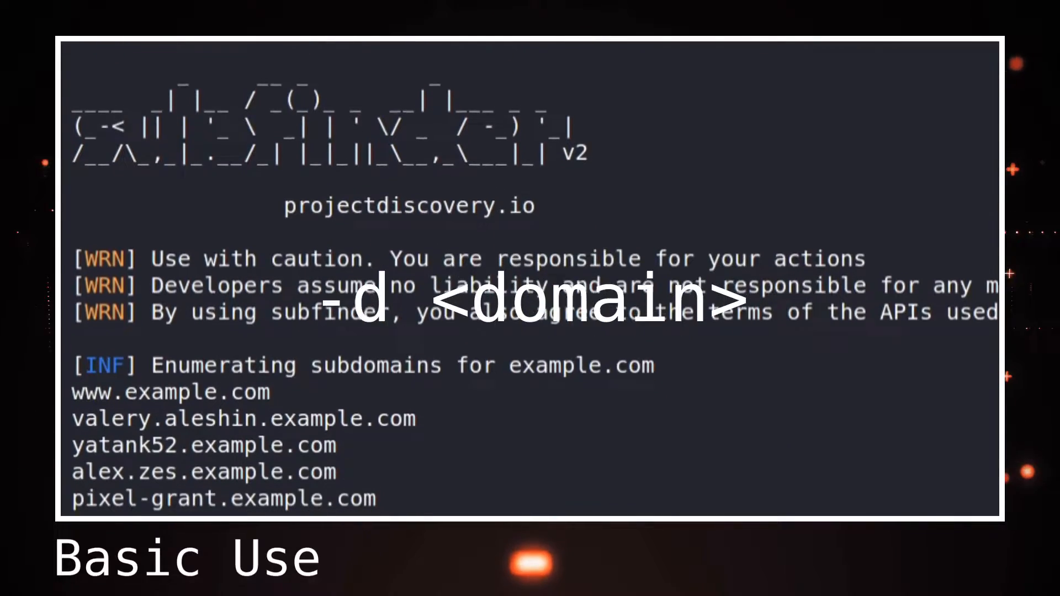
scroll(down, 3)
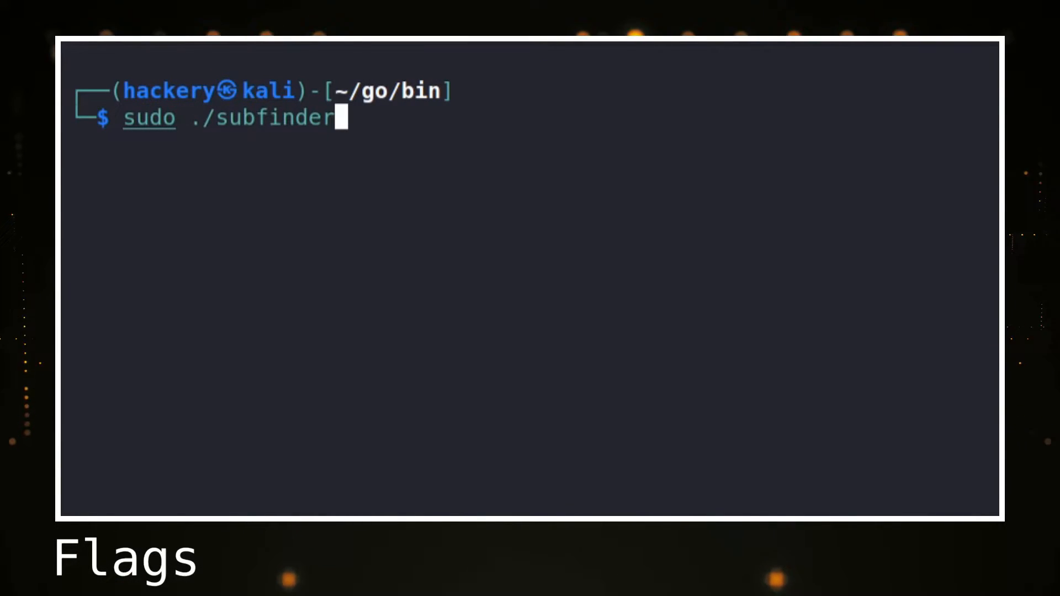
- Scan example.com with -s threatminer, then -es threatminer, then -all sources
text(-s threatminer -)
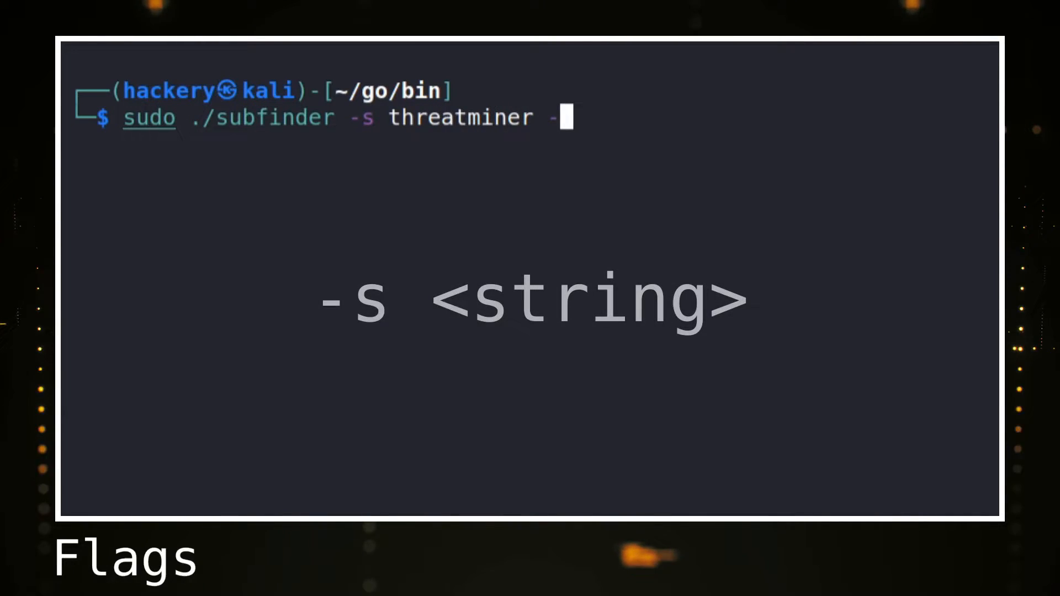
key(Enter)
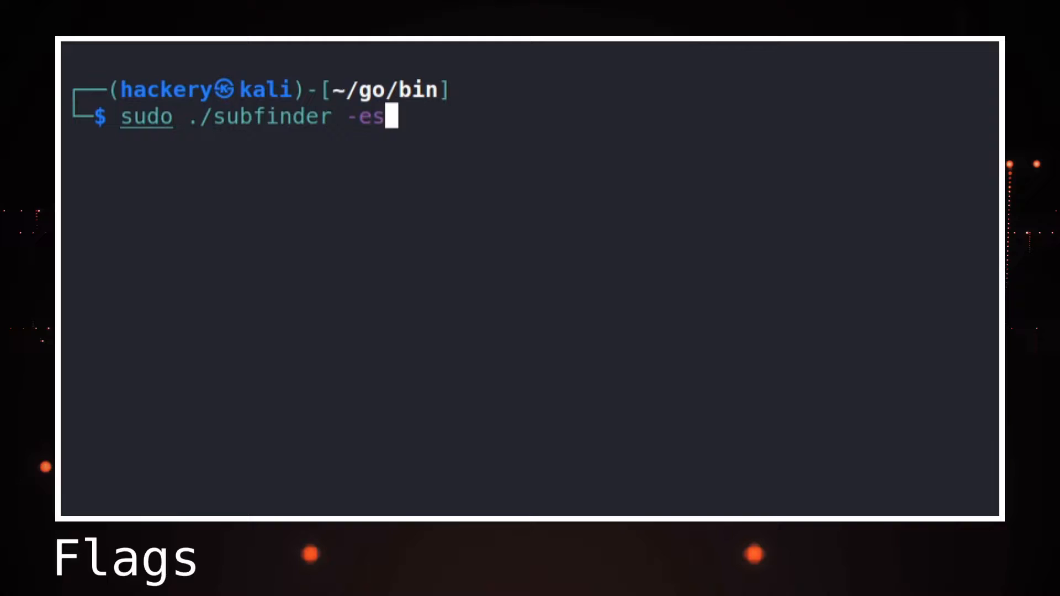
text(threatminer -d example.com)
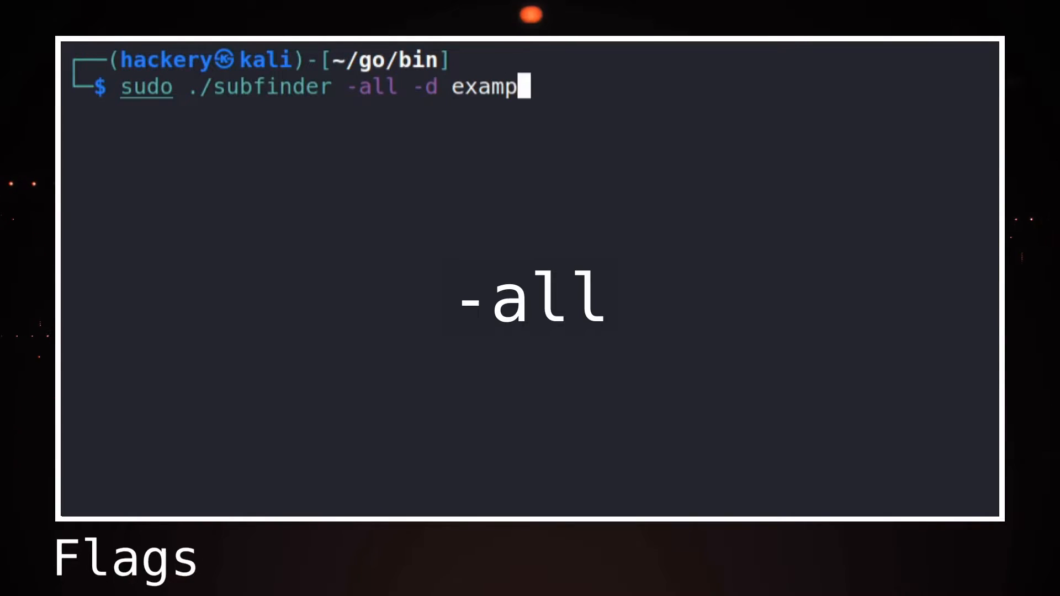
key(Enter)
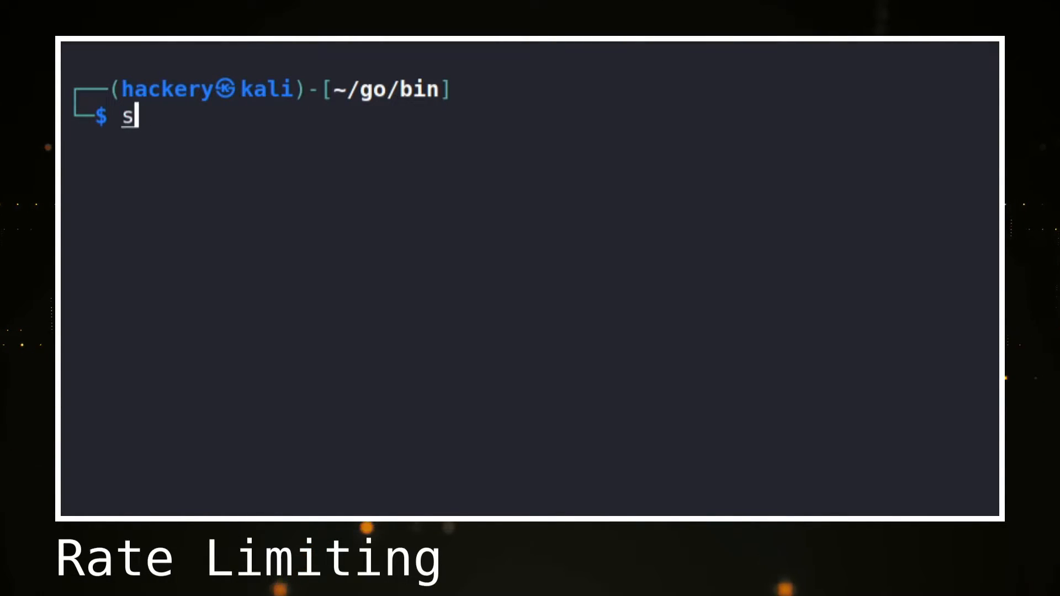
- Scan example.com with subfinder using a rate limit of -rl 1
text(udo ./subfinder -rl 1 -d  example)
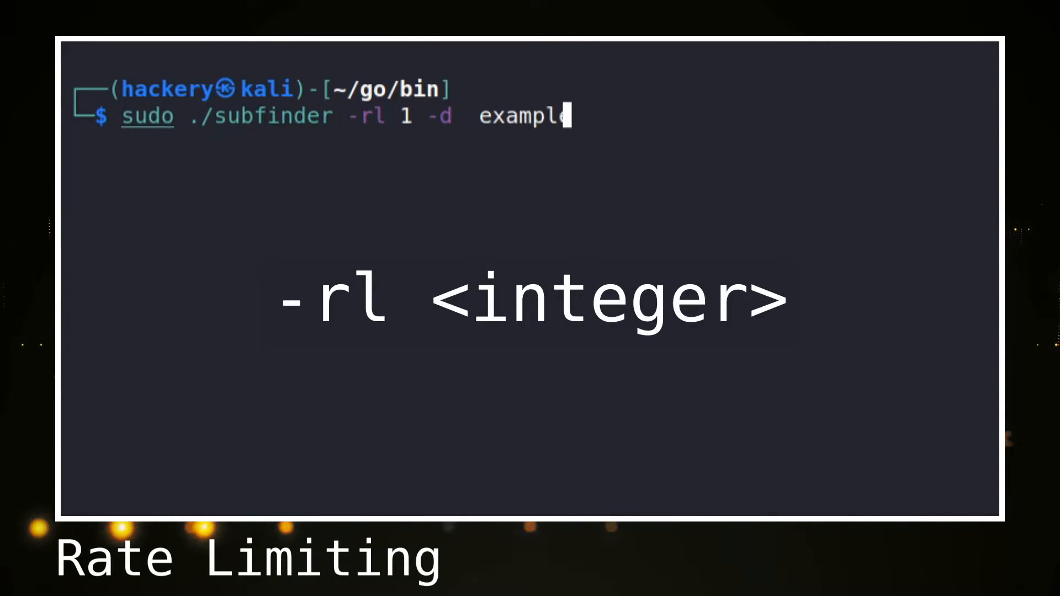
key(Enter)
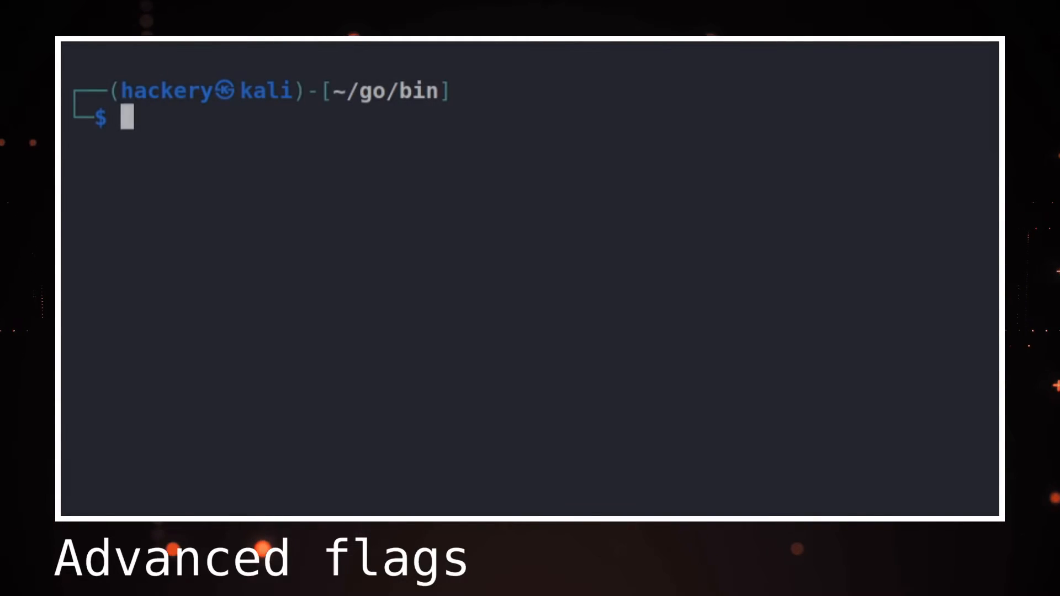
- Scan example.com with -active for live subdomains, then with -silent for bare output
text(sudo ./subfinder)
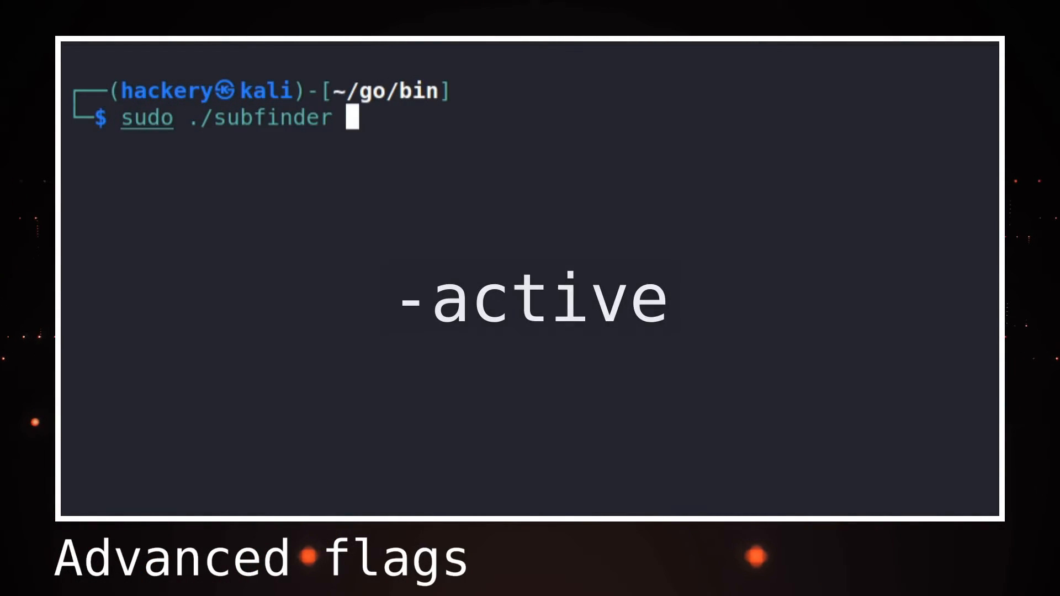
text(-active -d exampl)
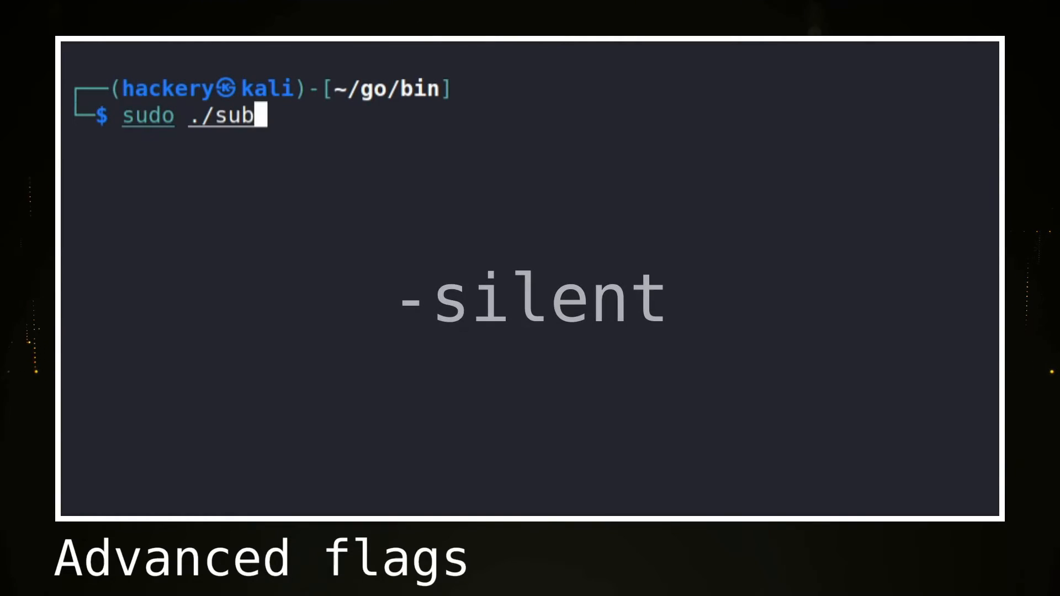
text(finder -silent -d)
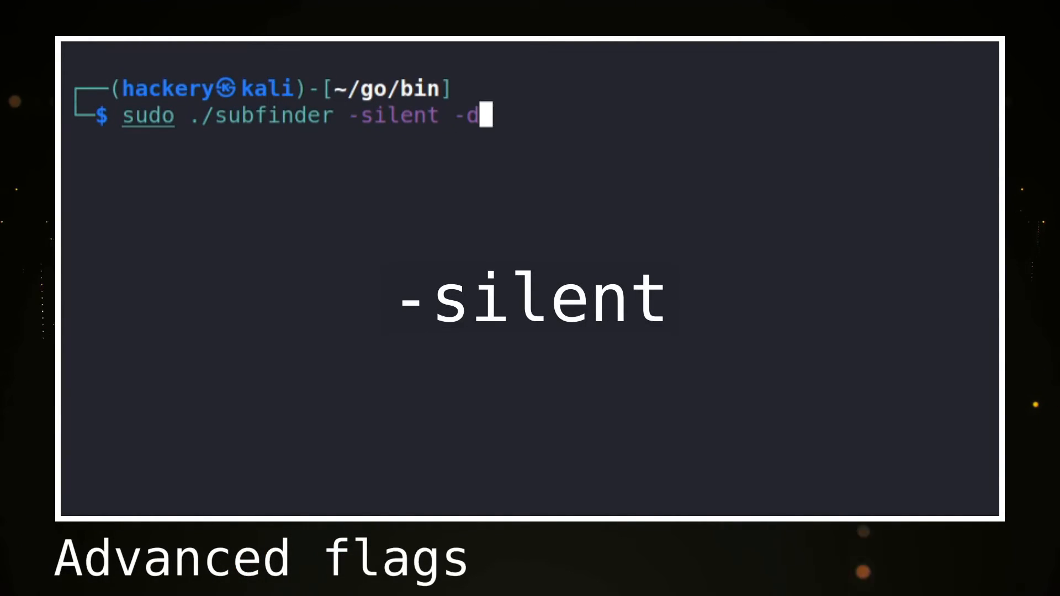
text(example.com)
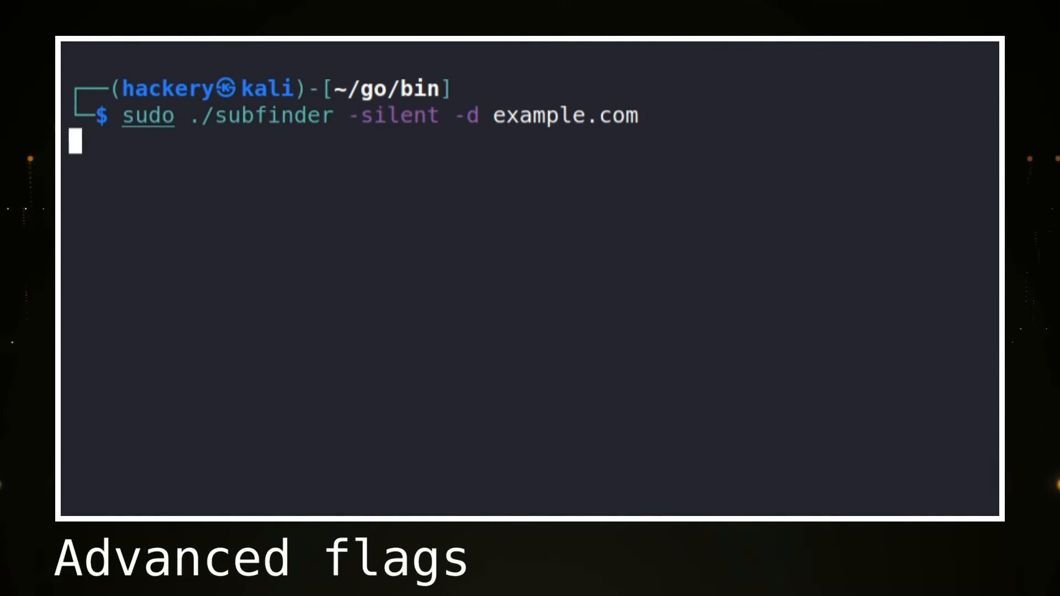